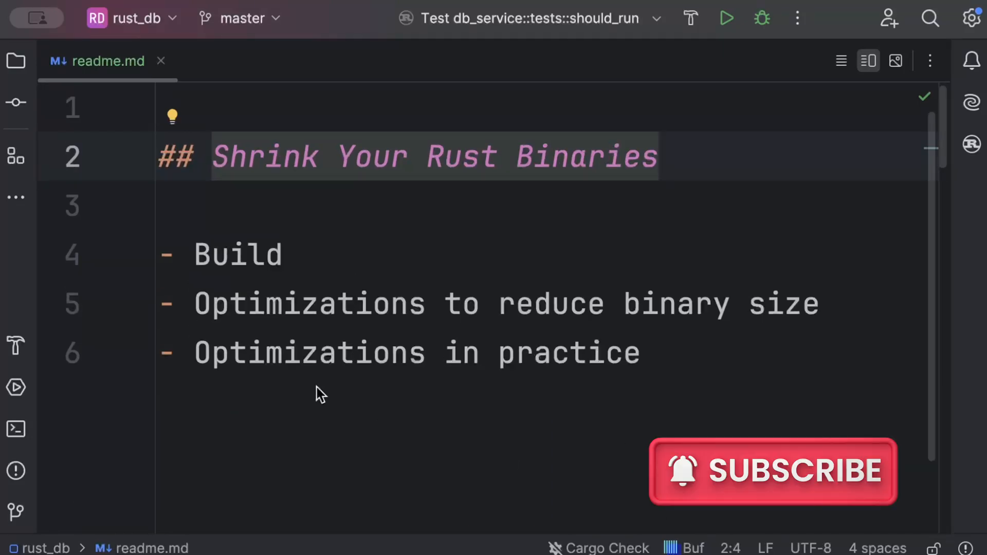
Open src/user_service.rs with the IUserService trait from the Project tree, then hide the tree
click(195, 304)
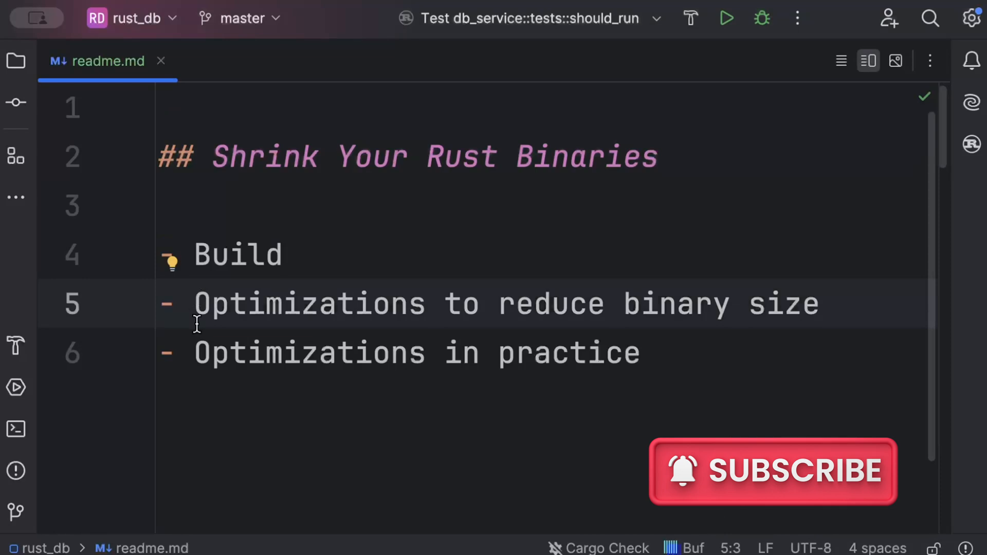
click(195, 353)
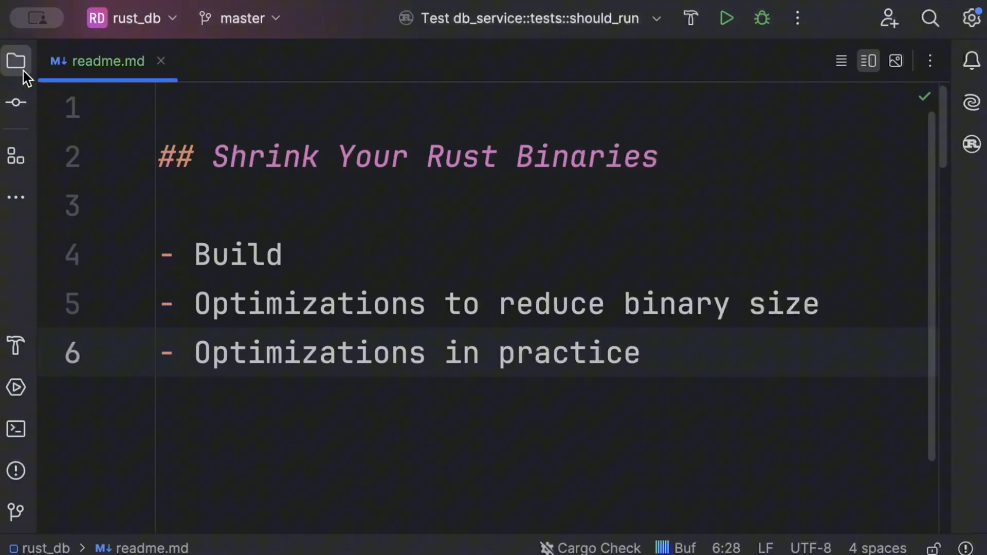
click(16, 61)
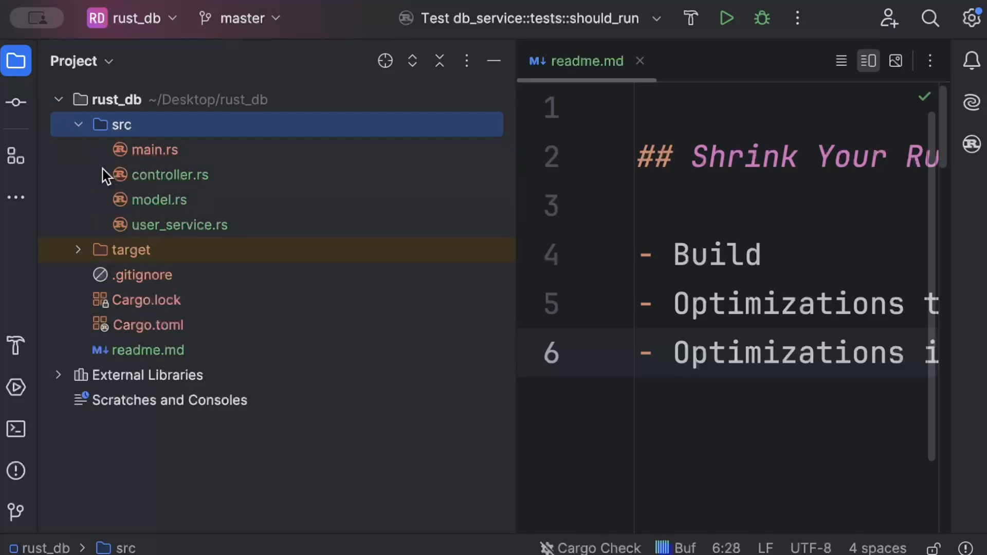
double_click(180, 225)
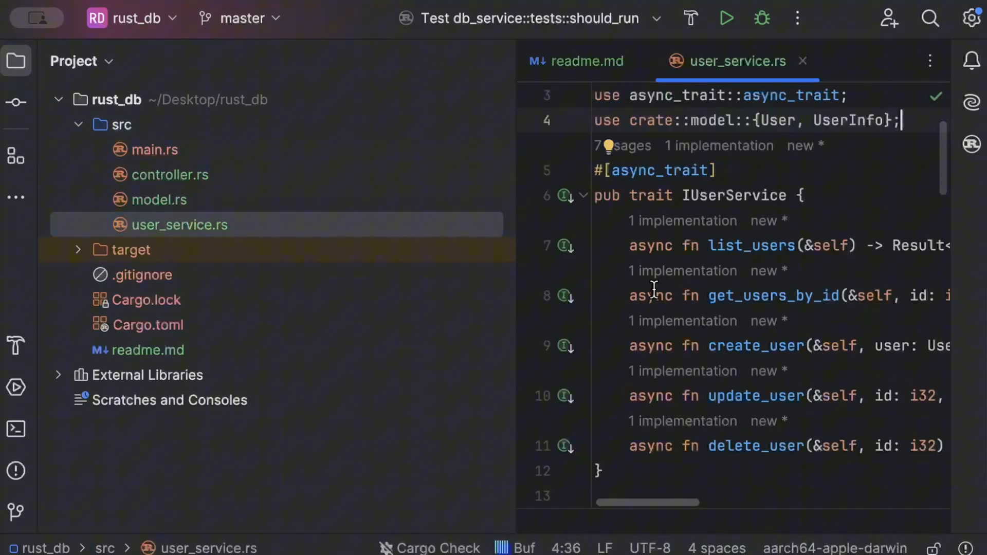
mouse_move(619, 296)
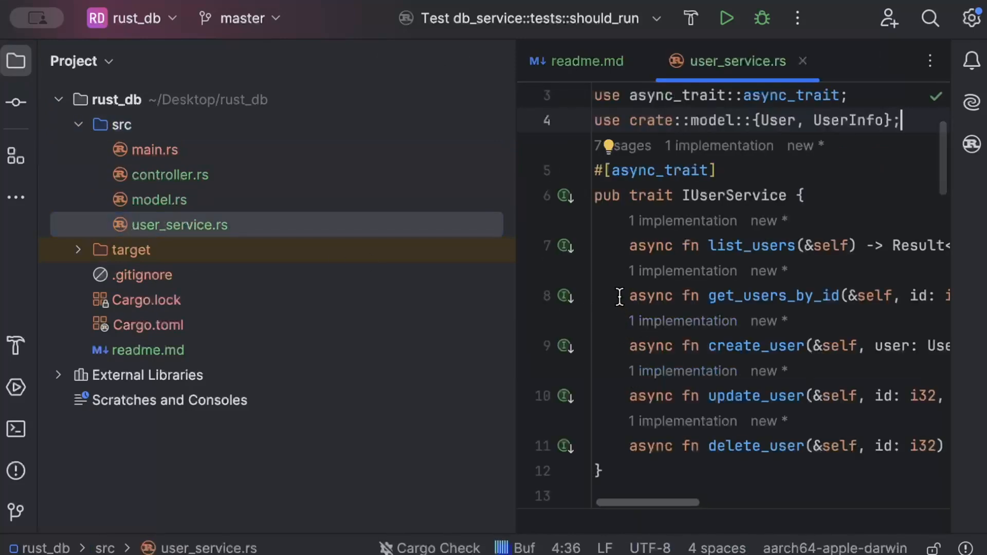
mouse_move(510, 80)
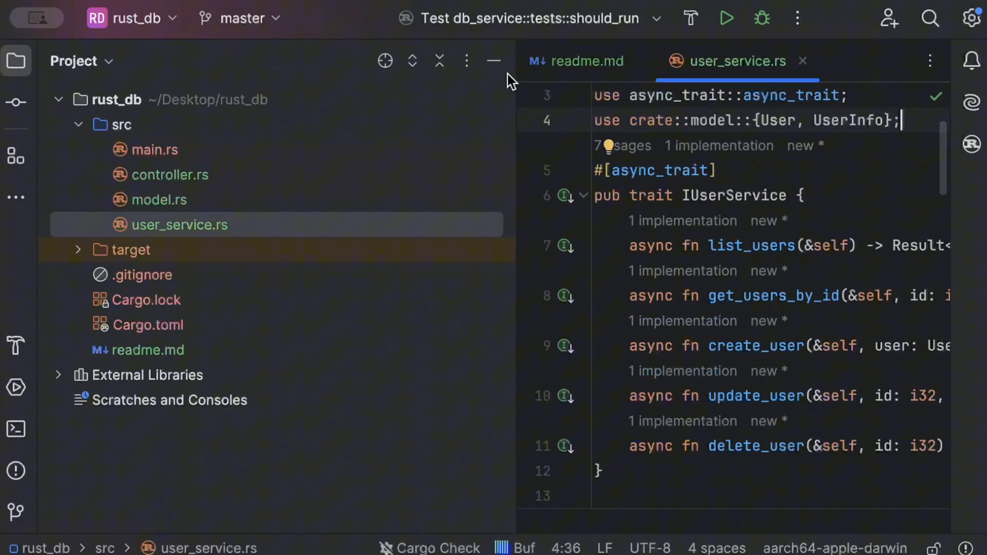
click(493, 61)
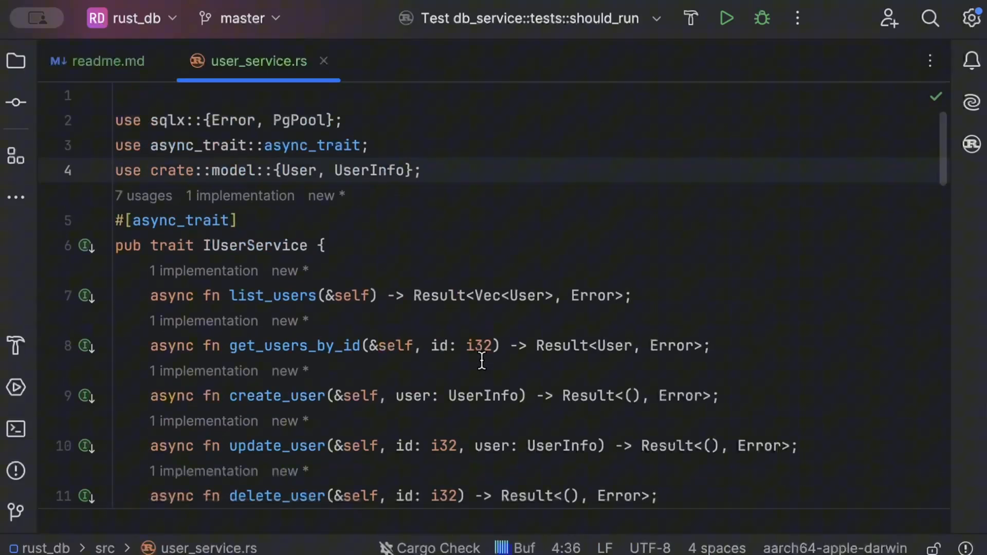
Open Cargo.toml and bring the dependencies down to dotenv and async-trait into view
click(16, 61)
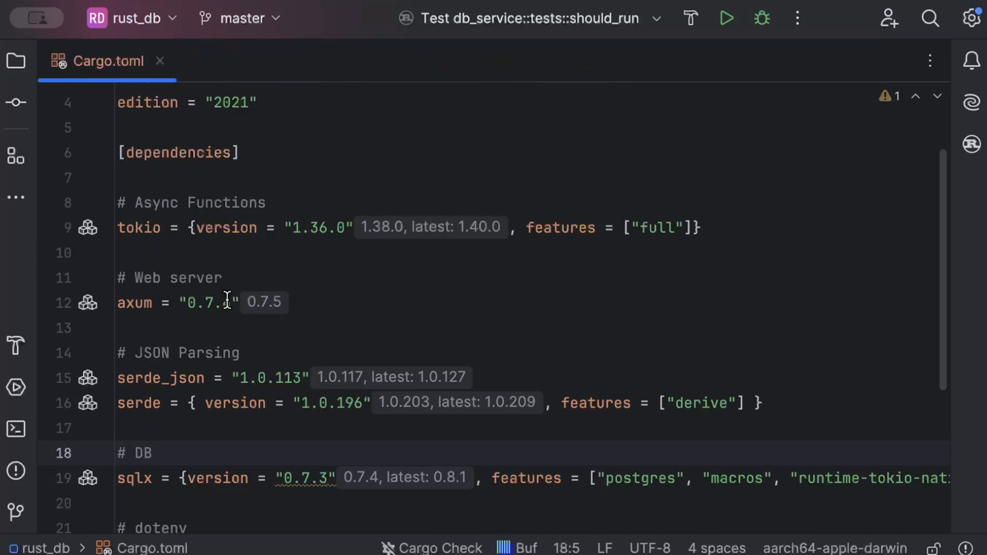
scroll(down, 3)
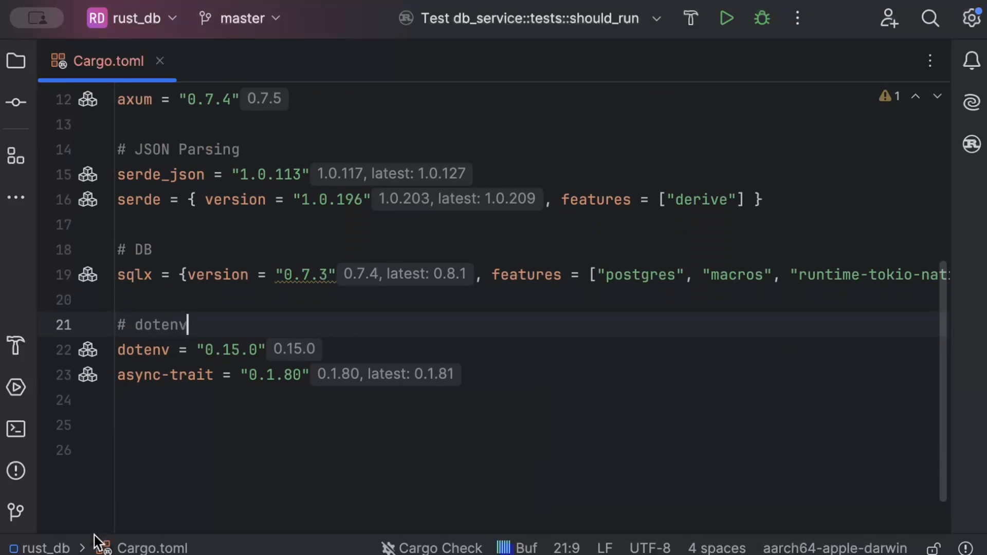
Build the project in debug mode with cargo build --quiet in the embedded terminal
click(15, 429)
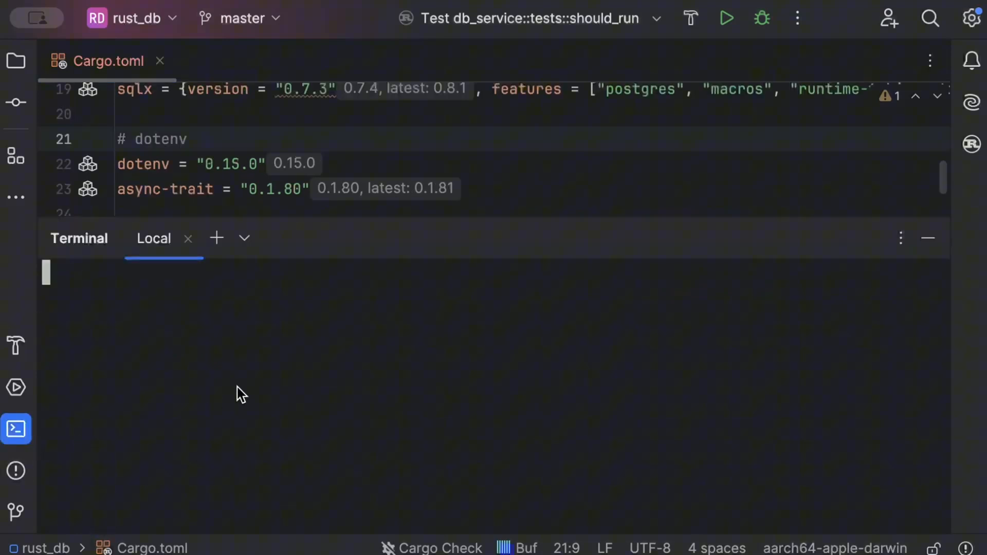
text(cargo)
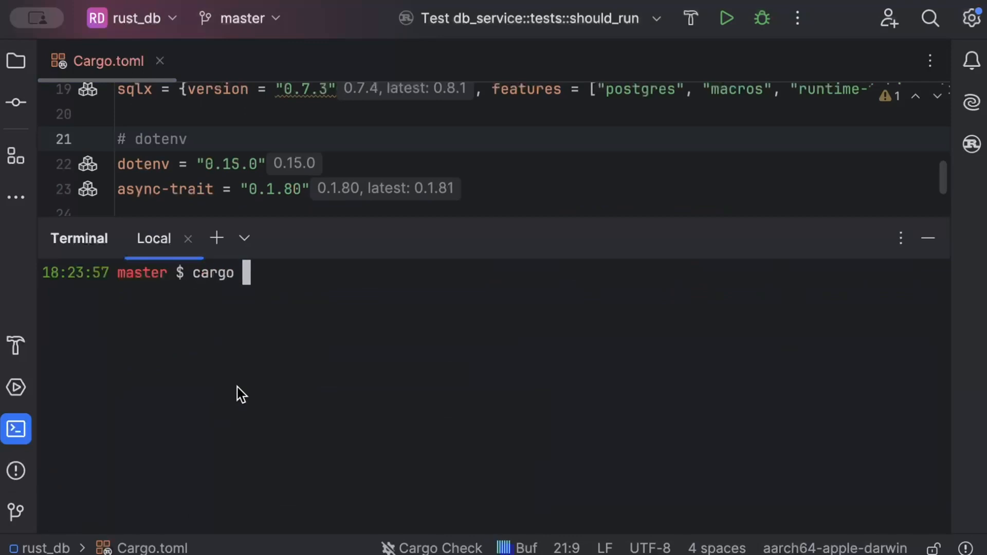
text(build --quie)
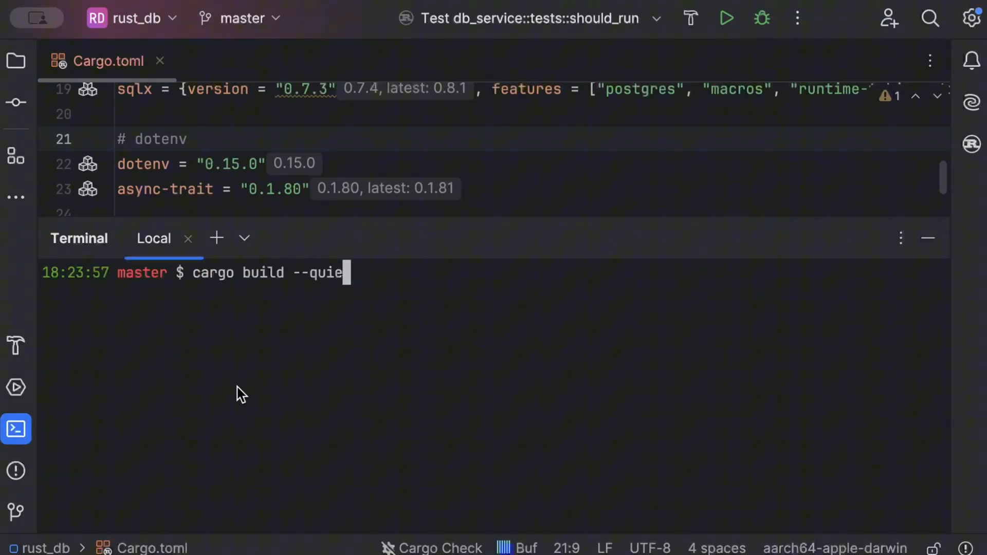
key(Return)
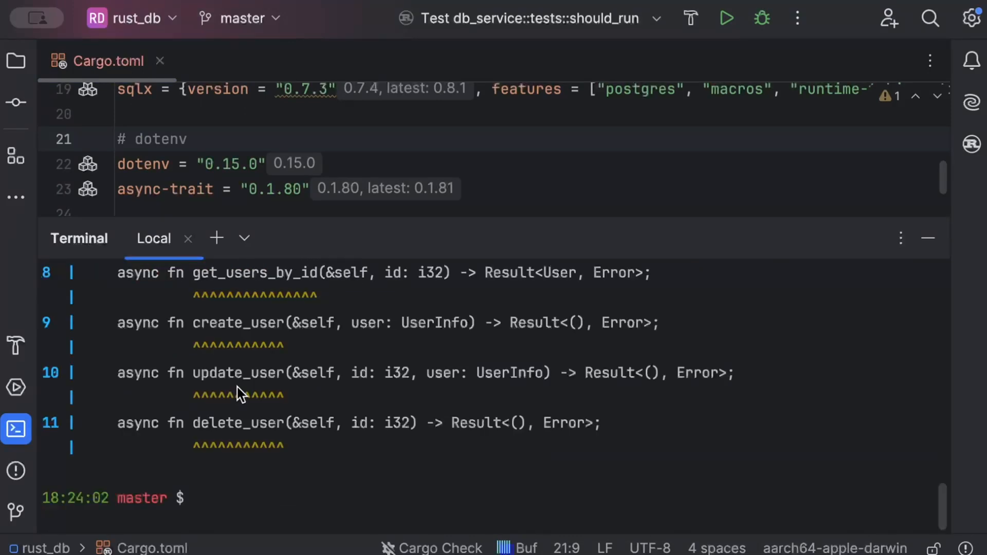
Measure target/debug/rust_db with du -h, which reports 2.2M
text(du)
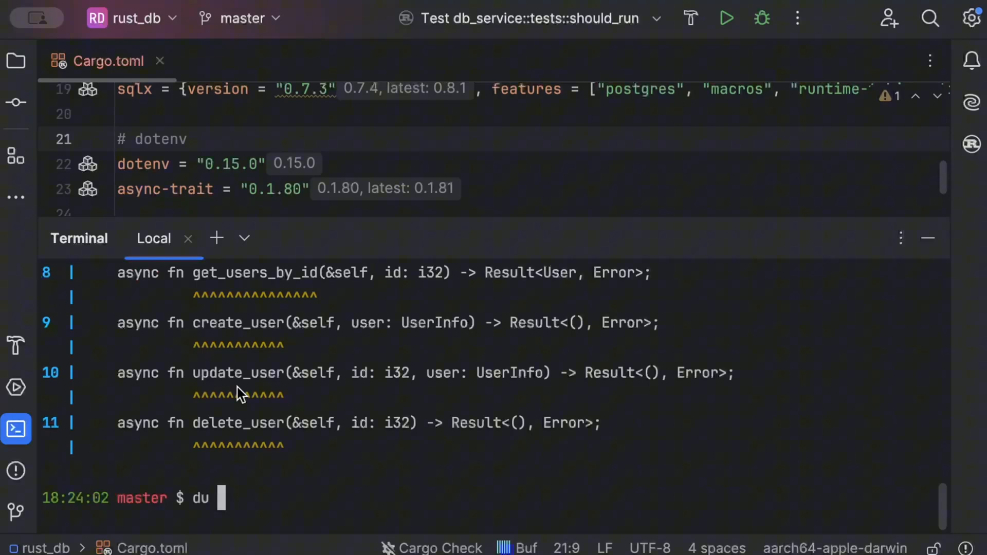
text(-h t)
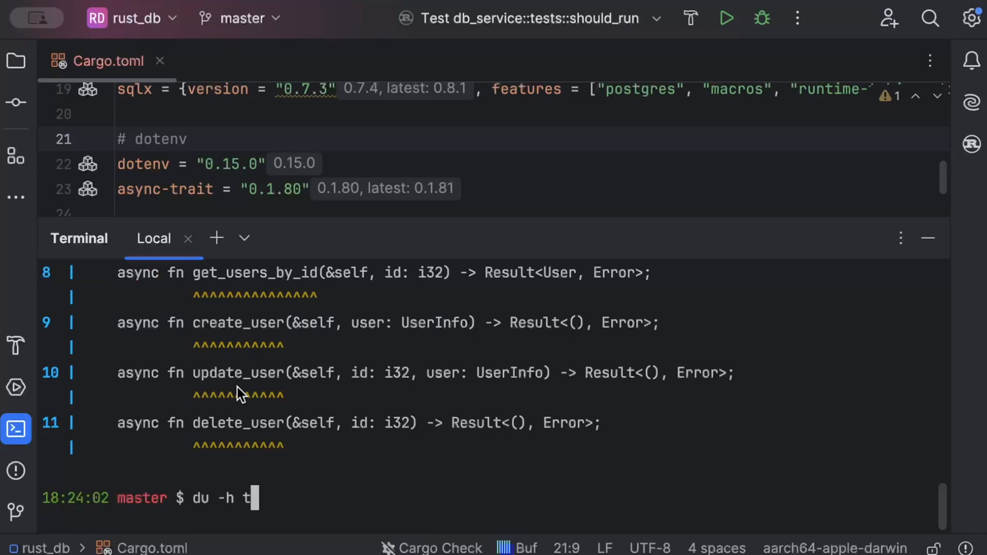
text(arget/)
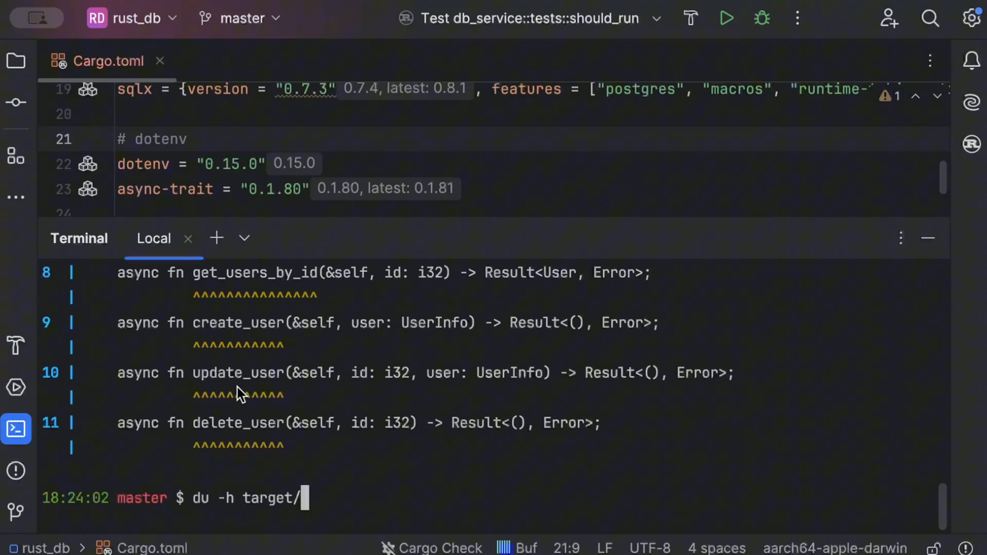
text(debug/)
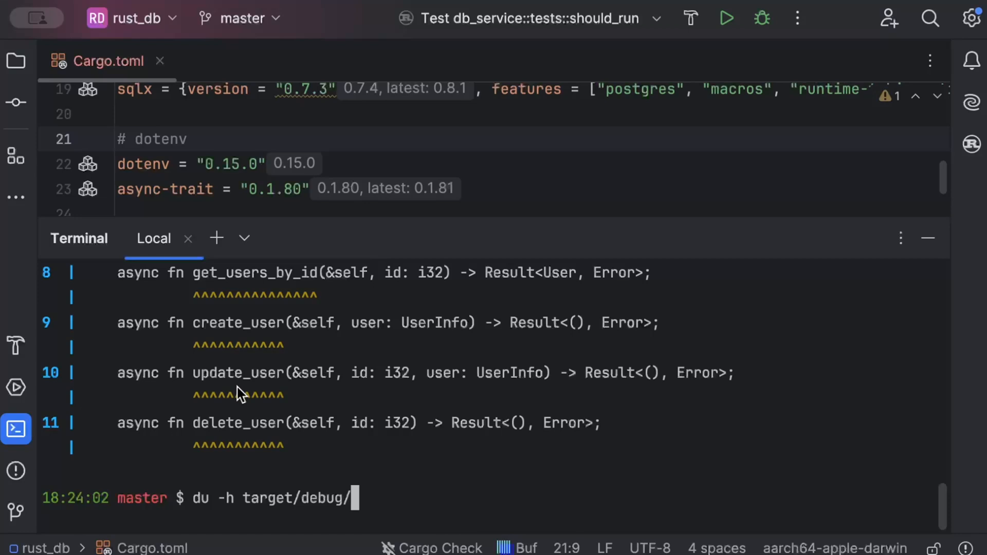
text(rus)
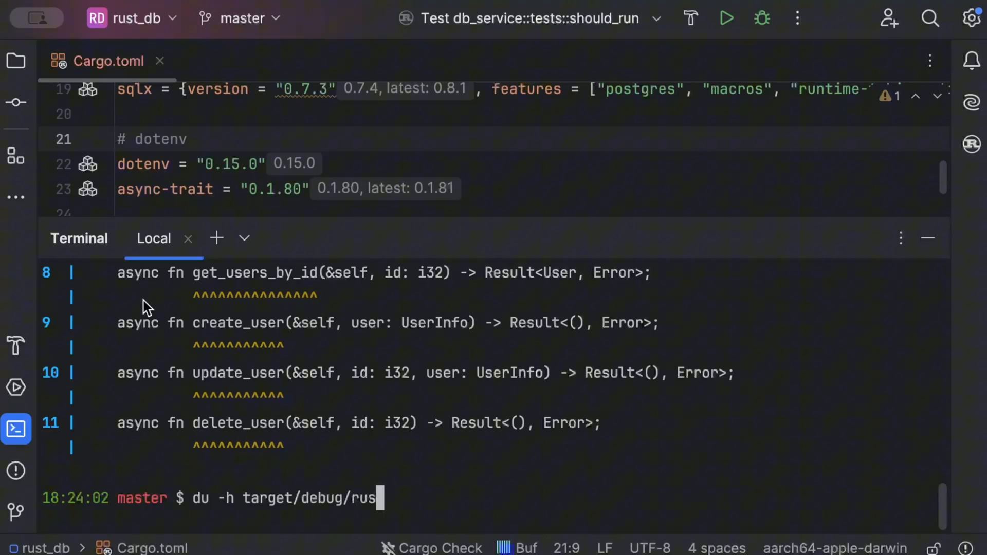
key(enter)
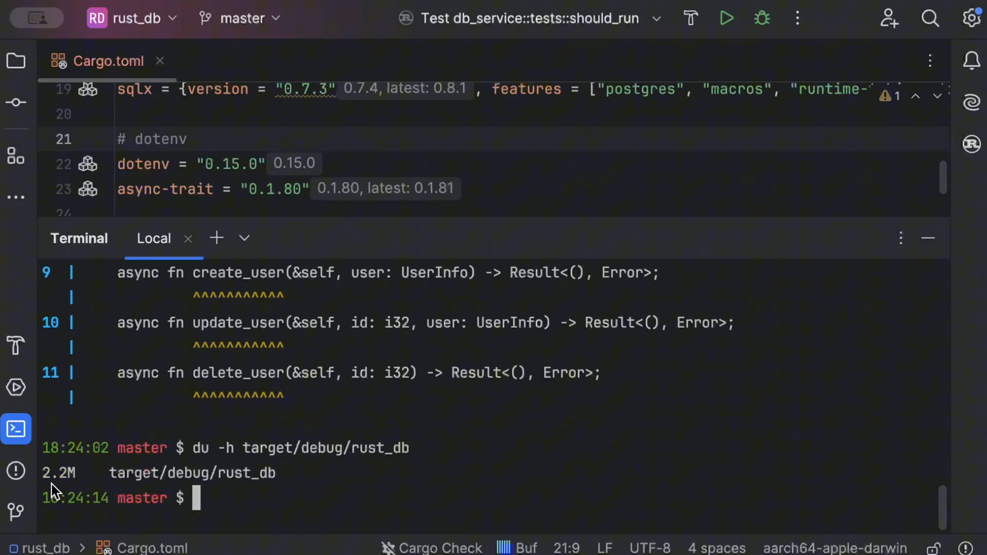
mouse_move(181, 498)
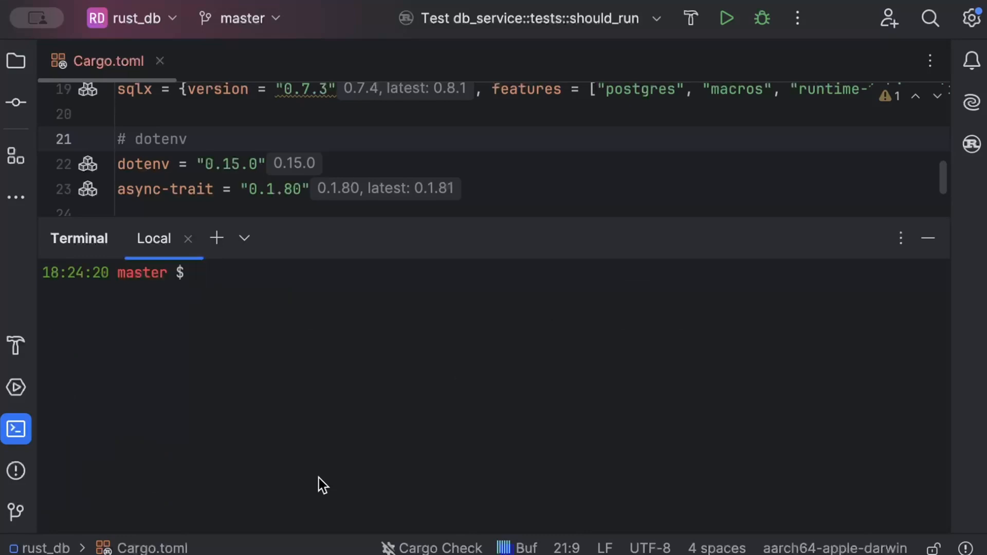
Run cargo build --release in the terminal
text(cargo)
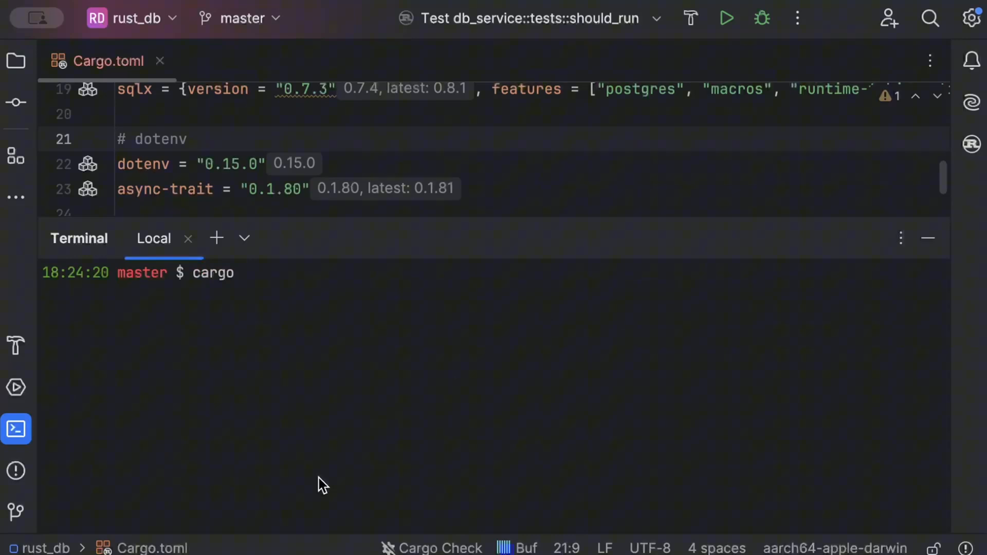
text(bi)
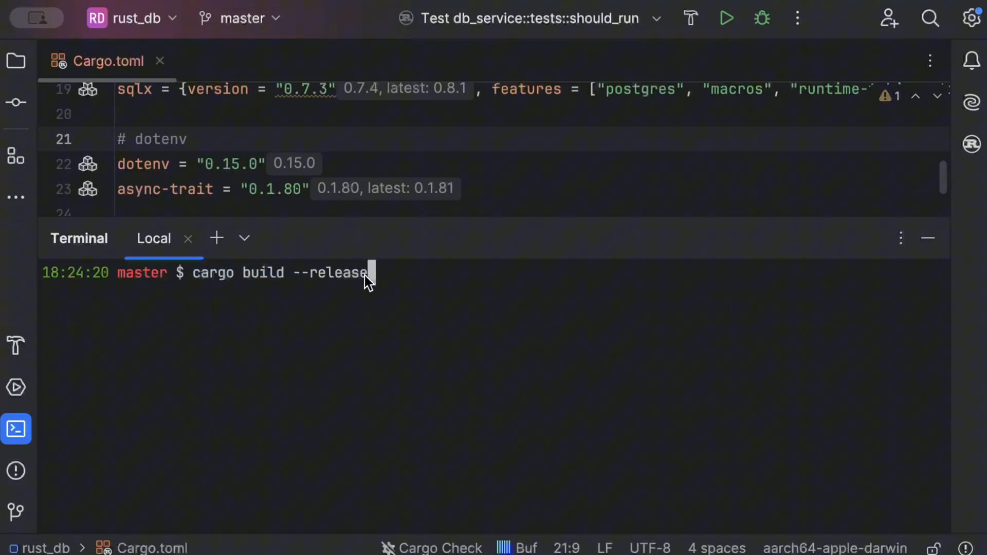
triple_click(252, 272)
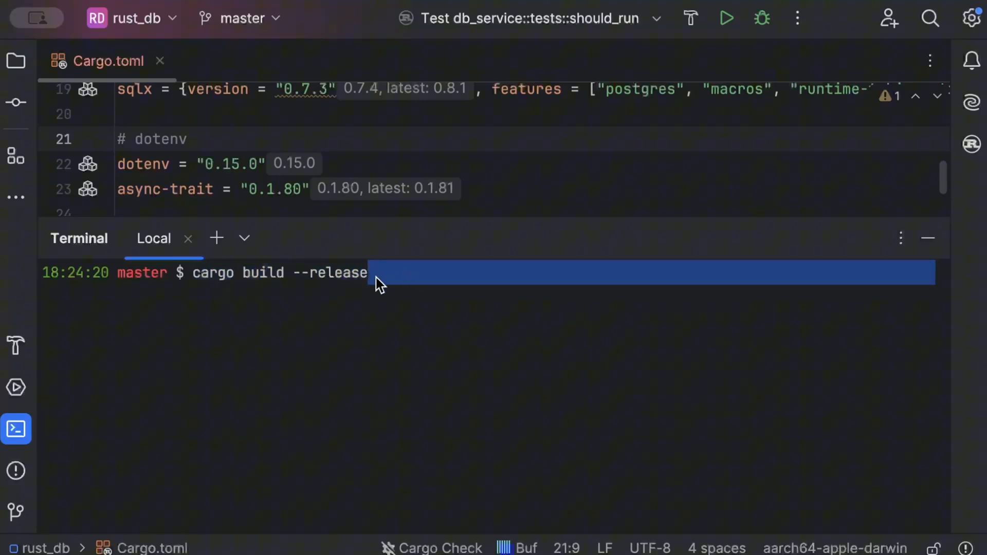
key(Return)
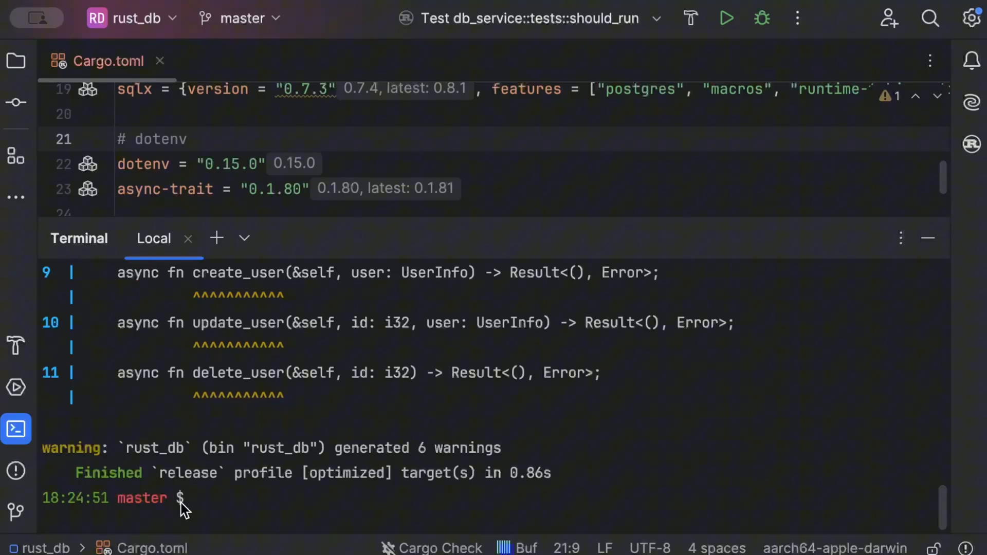
Compare binary sizes with du -h: debug rust_db at 2.2M versus release at 736K
double_click(107, 473)
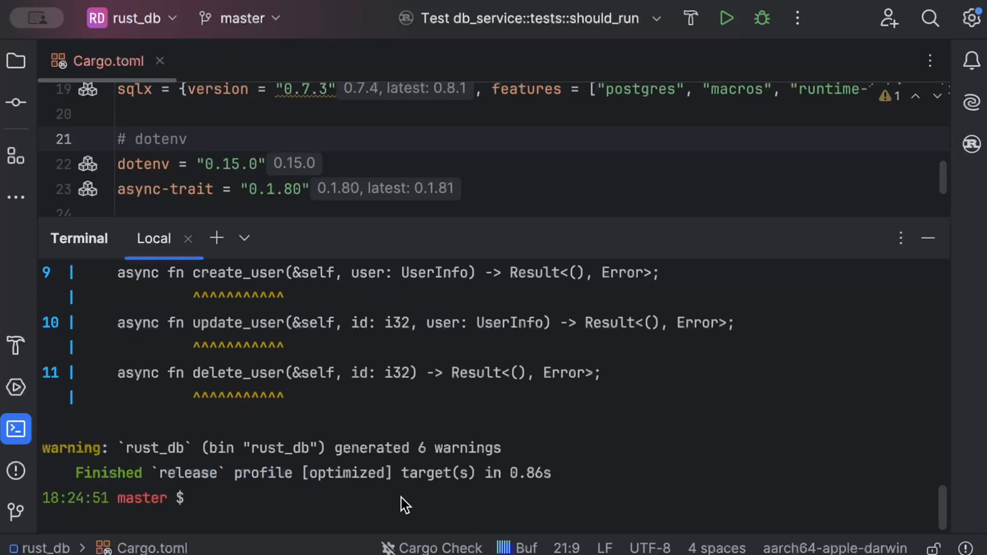
text(cargo build --release)
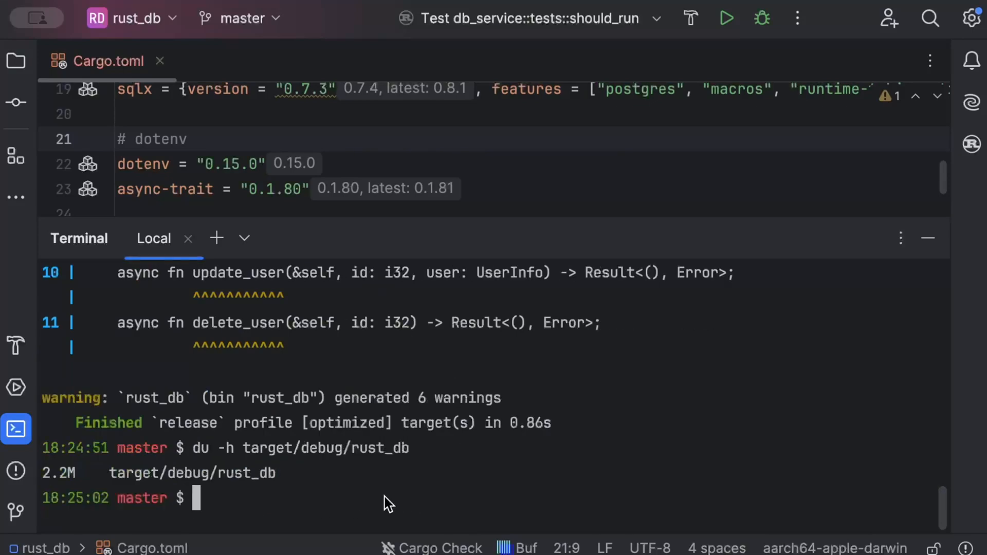
text(du -h target/debug/rust_db)
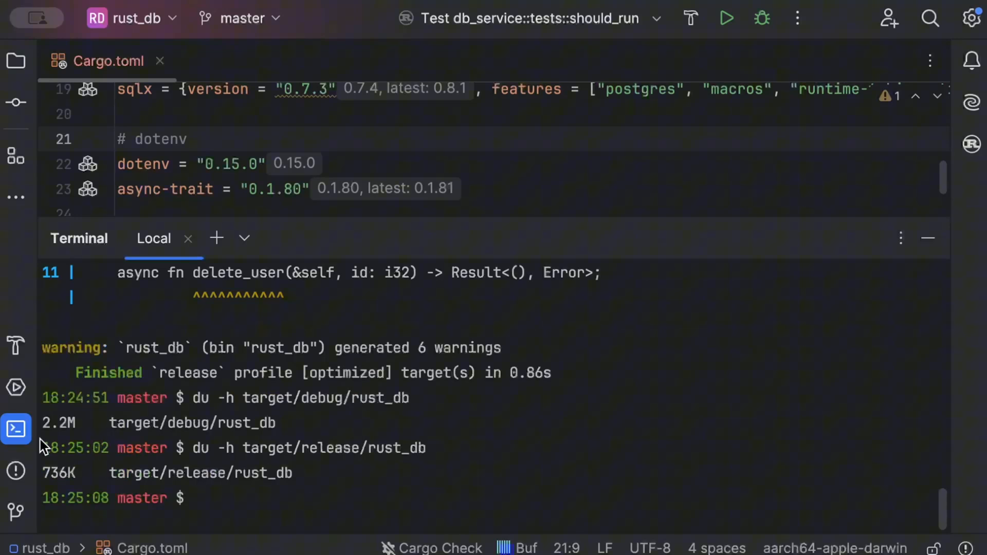
double_click(58, 422)
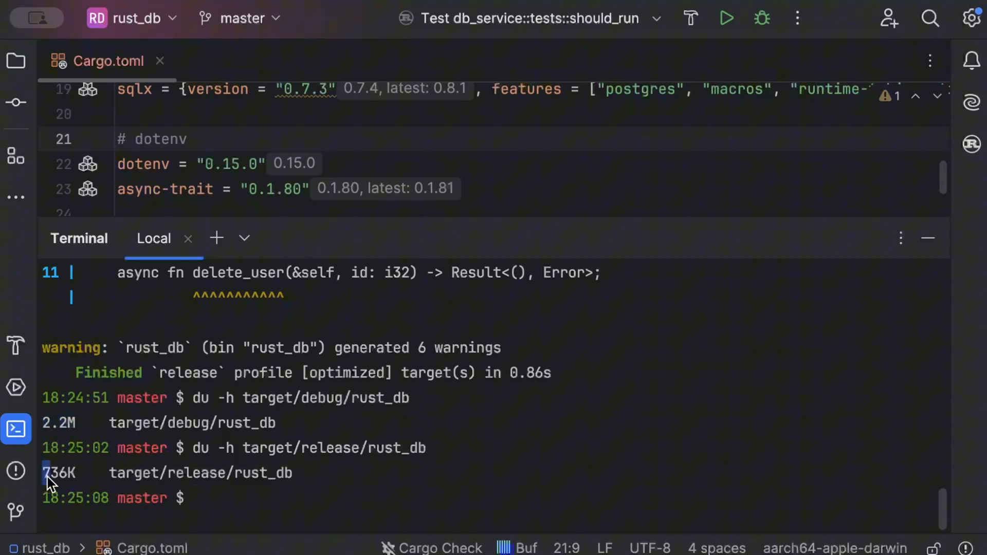
double_click(58, 473)
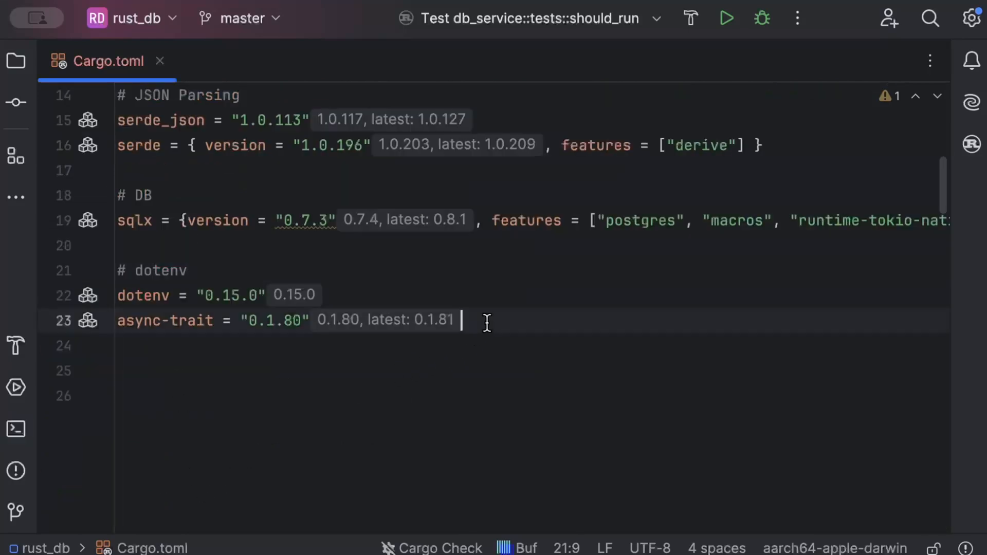
Add a [profile.release] section to Cargo.toml with opt-level = "z"
text([p)
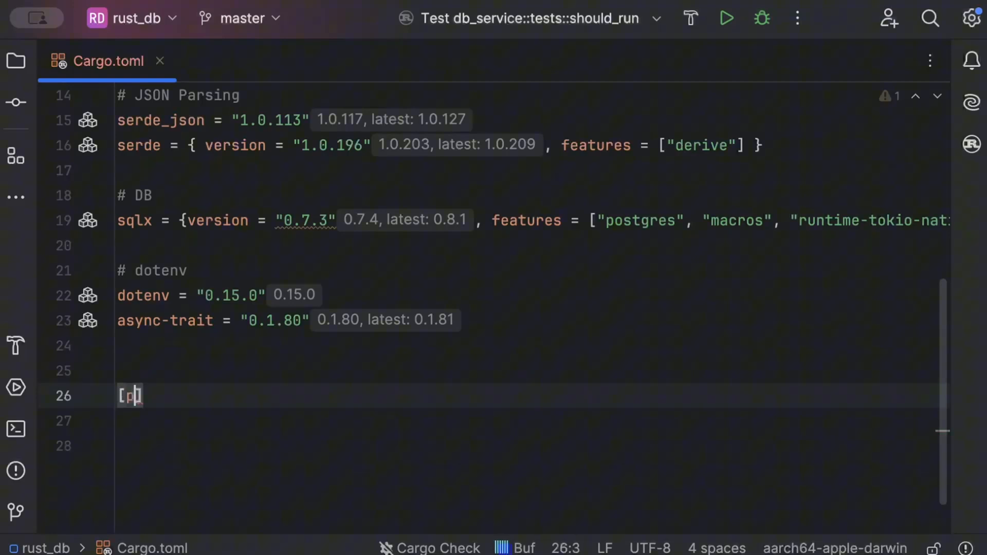
text(rofile.release])
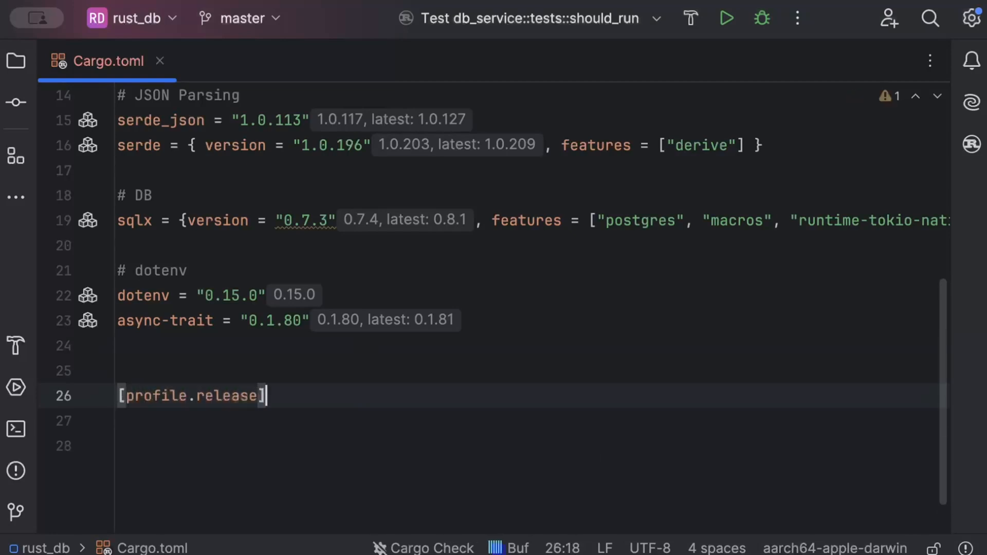
text(opt-level =)
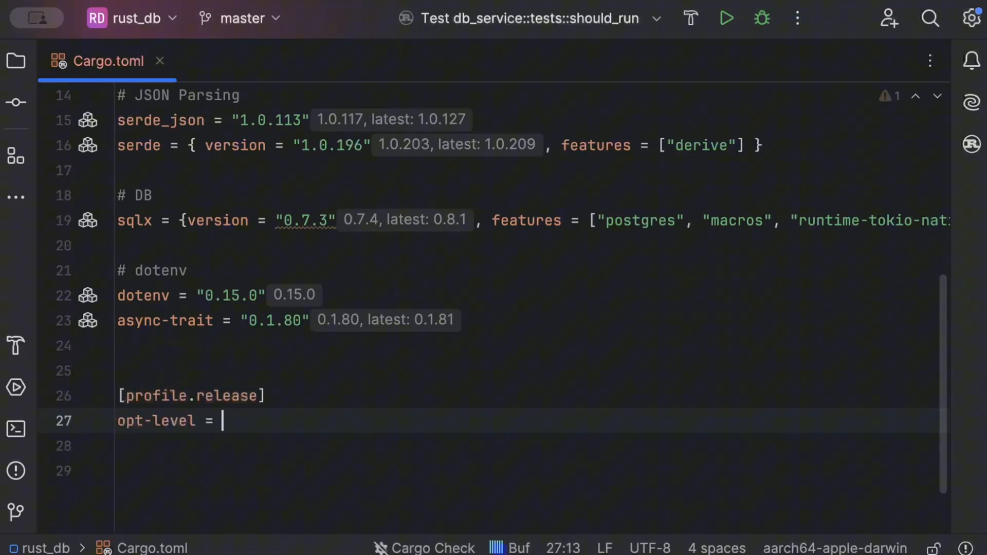
text("z")
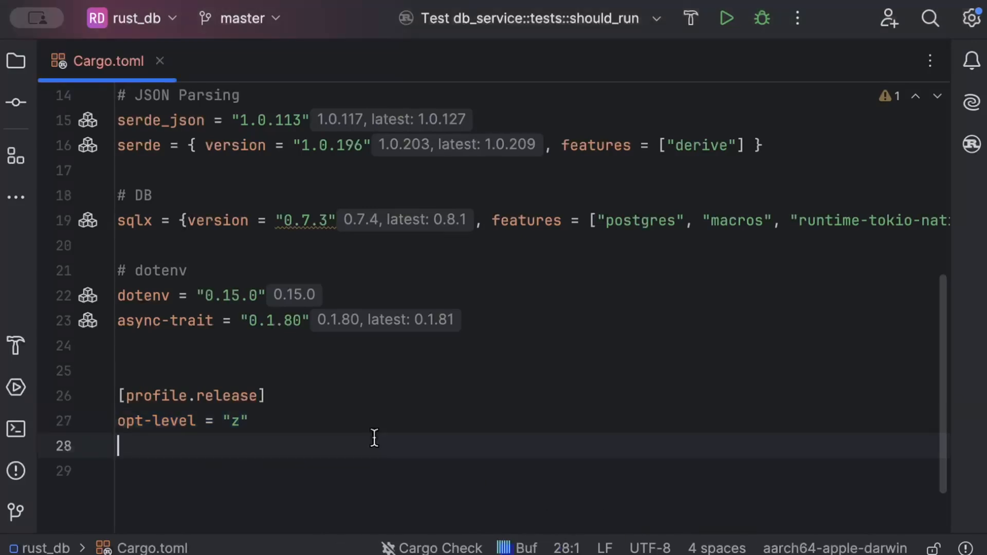
Add lto = true and codegen-units = 1 to the release profile
text(lto =)
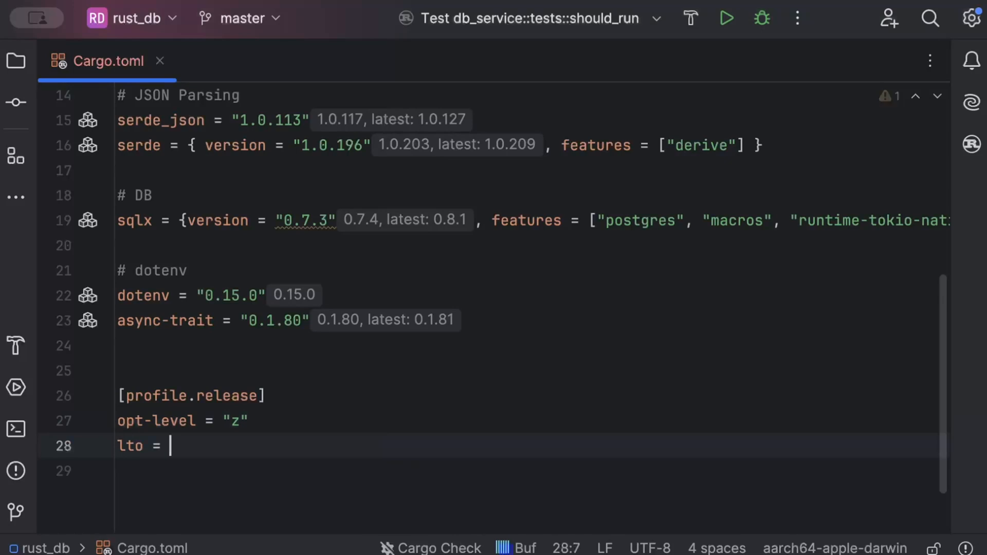
text(true)
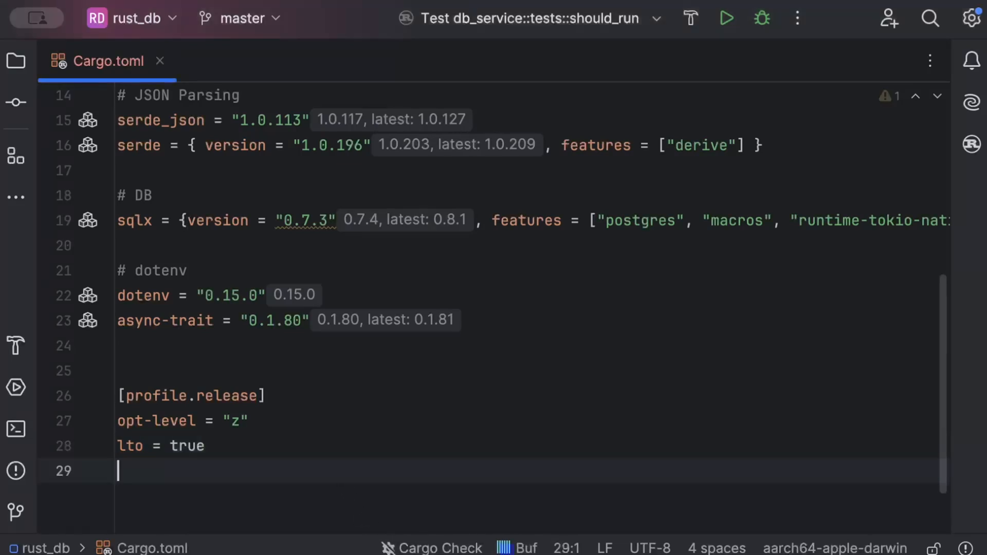
text(codegen-units = 1)
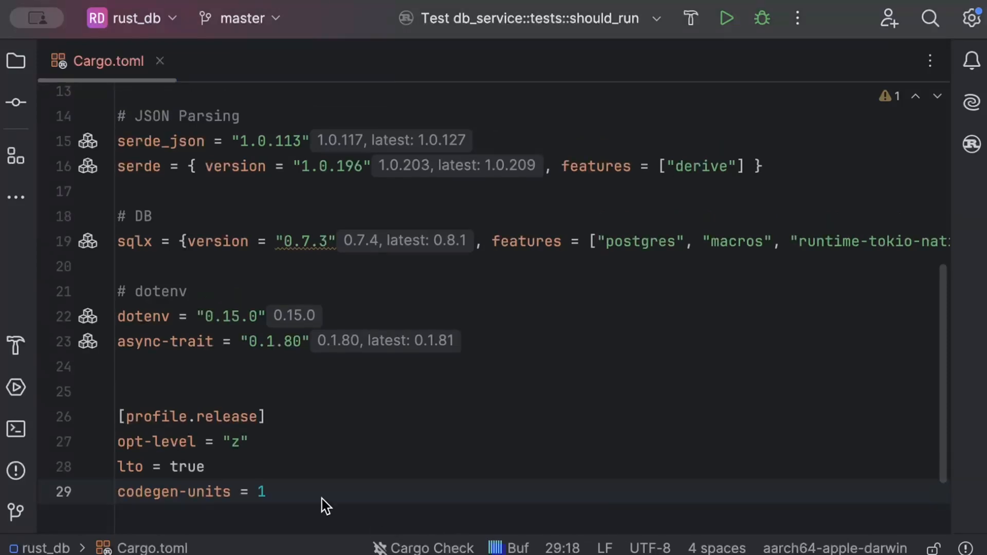
Add panic = "abort" and strip = true lines below codegen-units
text(pan)
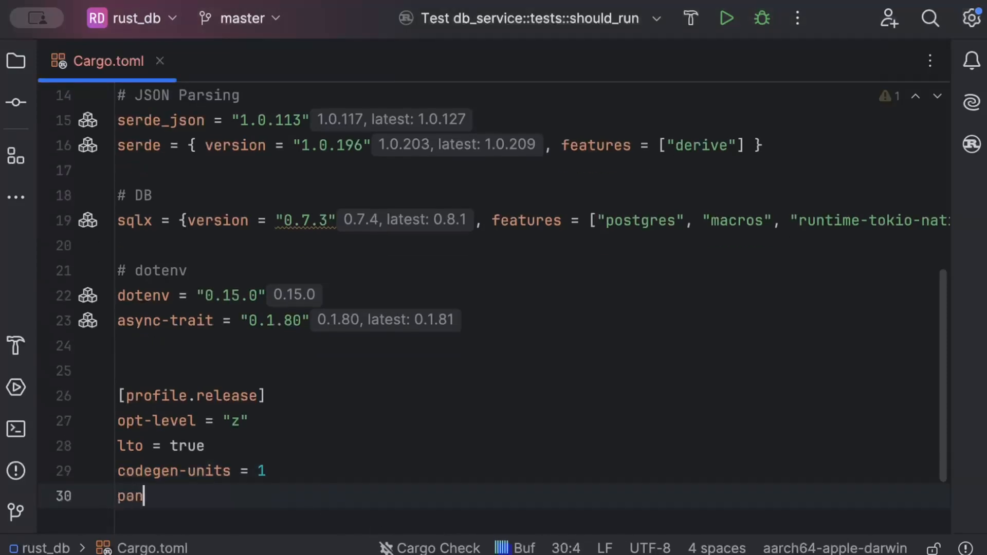
text(ic = "")
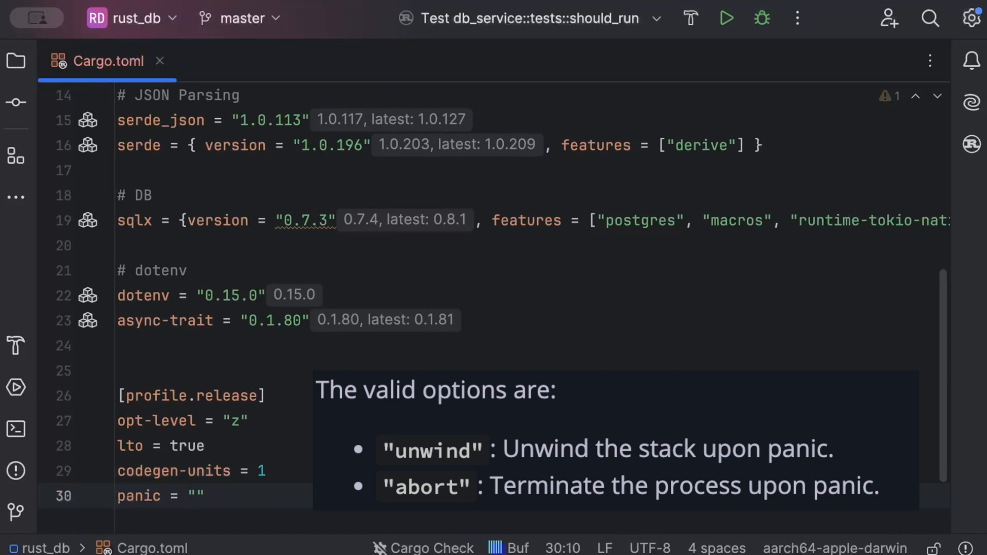
text(unwin)
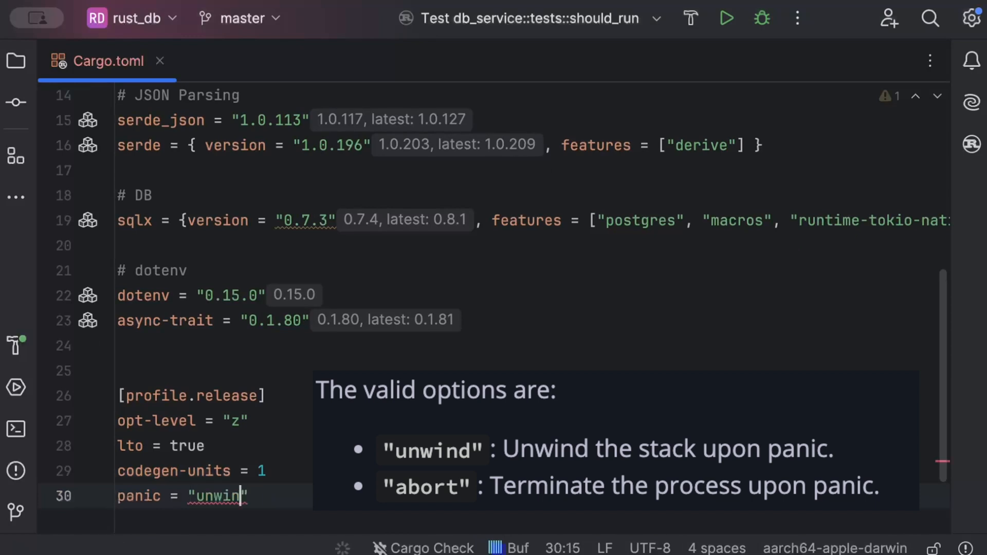
text(abort)
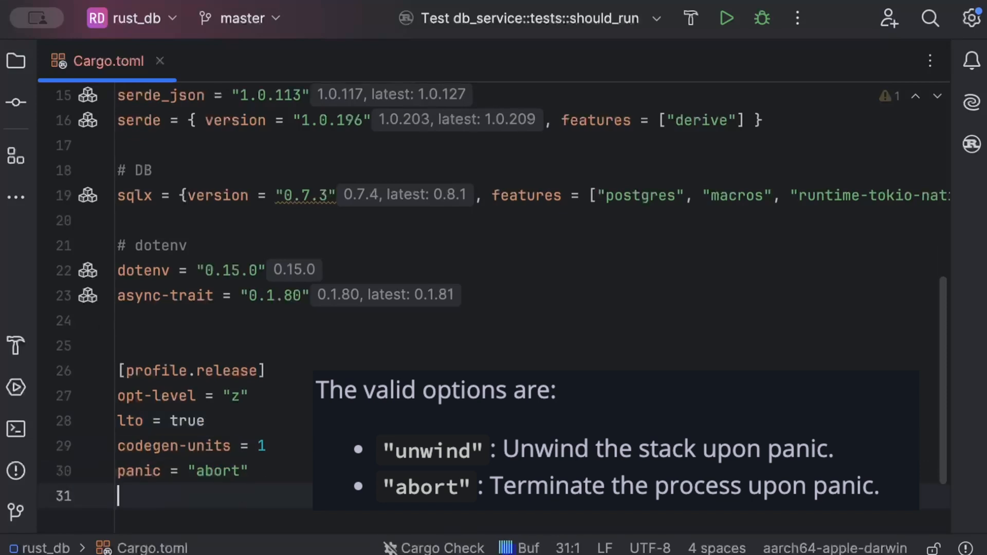
text(s)
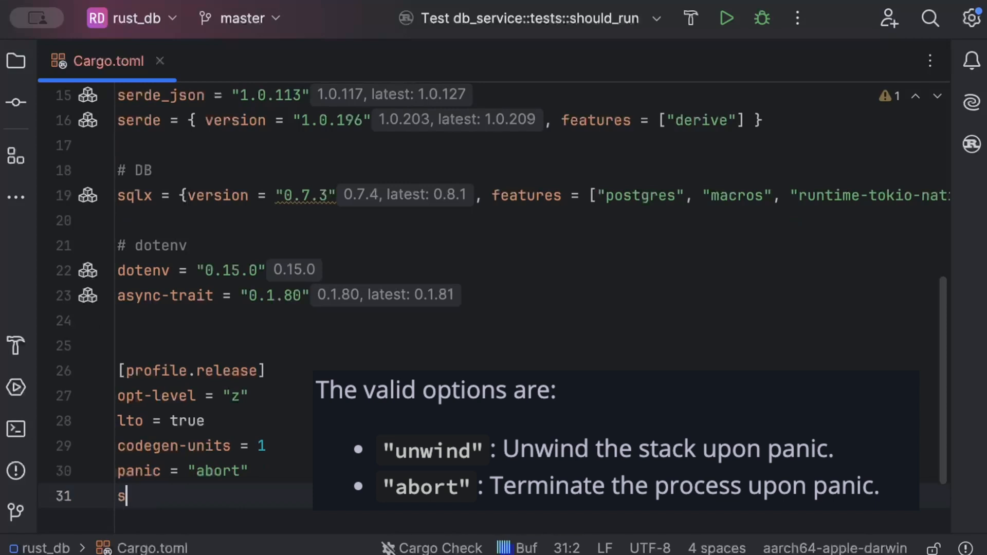
text(trip = true)
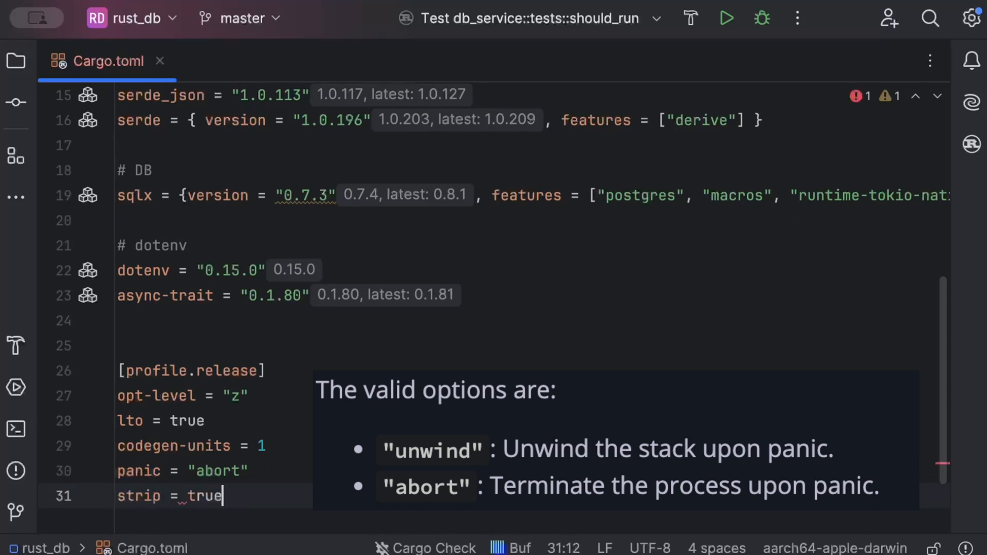
mouse_move(270, 510)
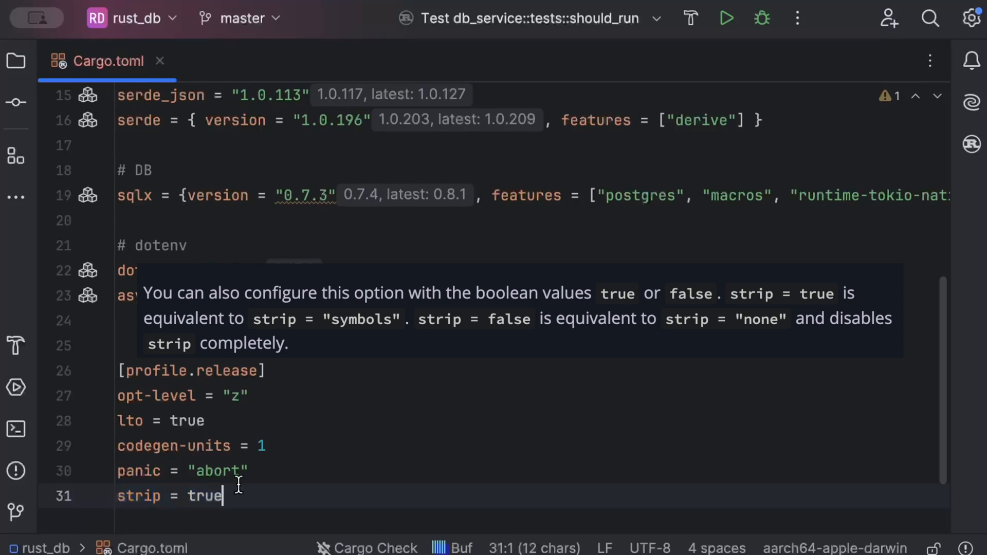
Highlight the five release profile lines, then rebuild with cargo build --release in the terminal
drag(117, 395, 222, 495)
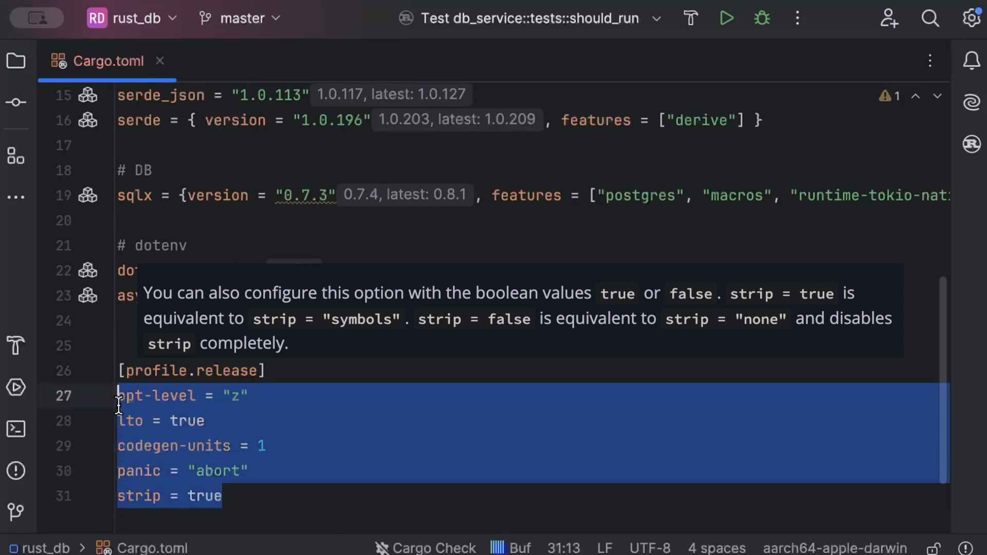
click(264, 370)
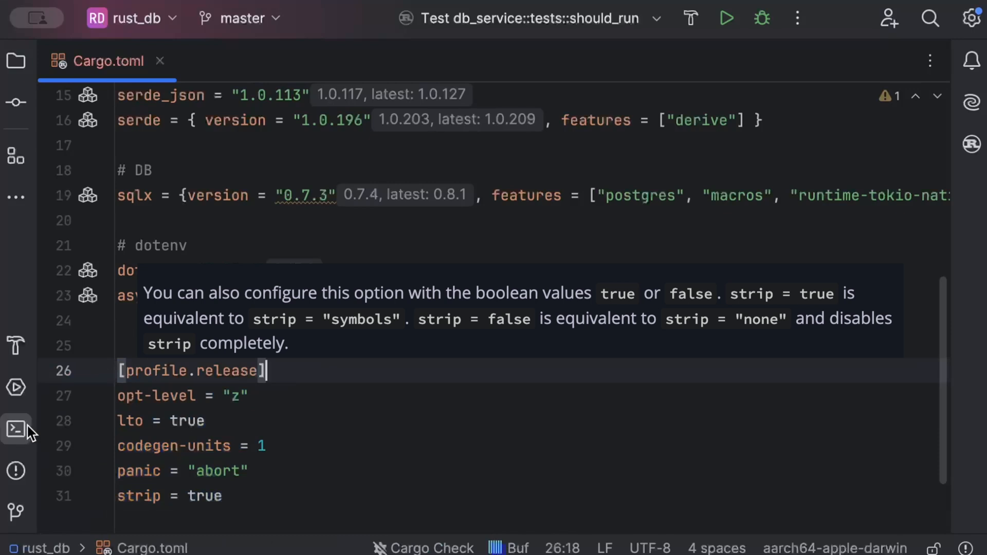
click(15, 428)
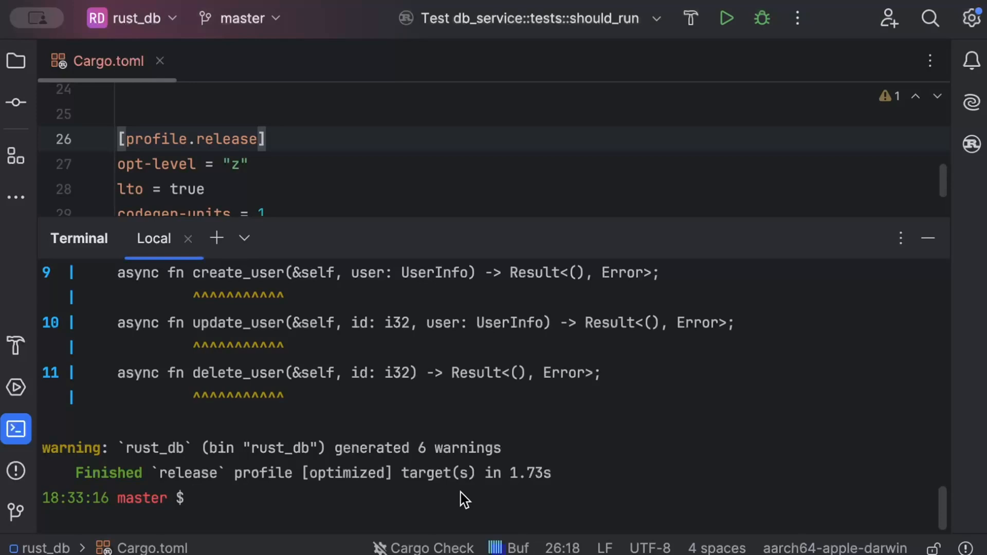
Measure target/release/rust_db at 364K versus the old 736K, then return to the [profile.release] lines
text(du -h target/release/rust_db)
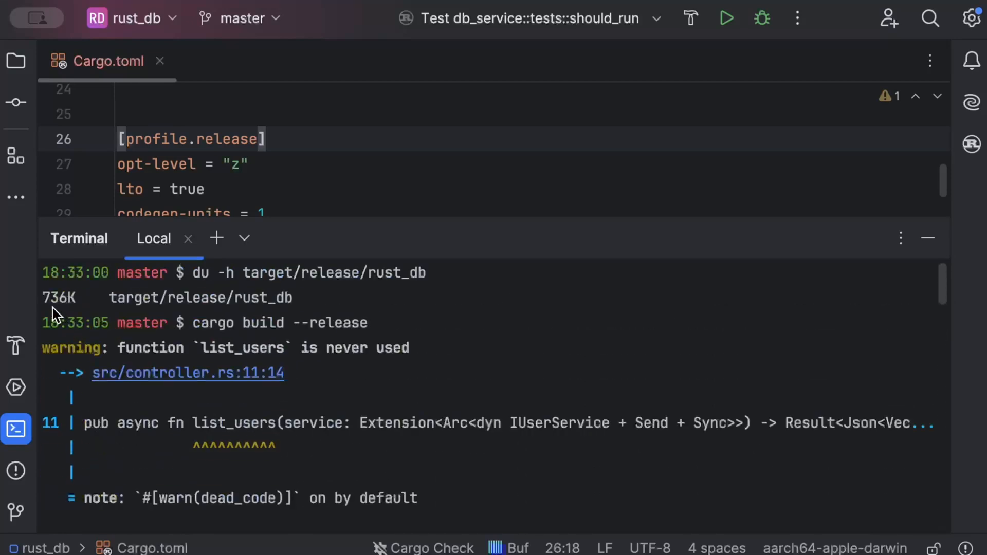
double_click(58, 298)
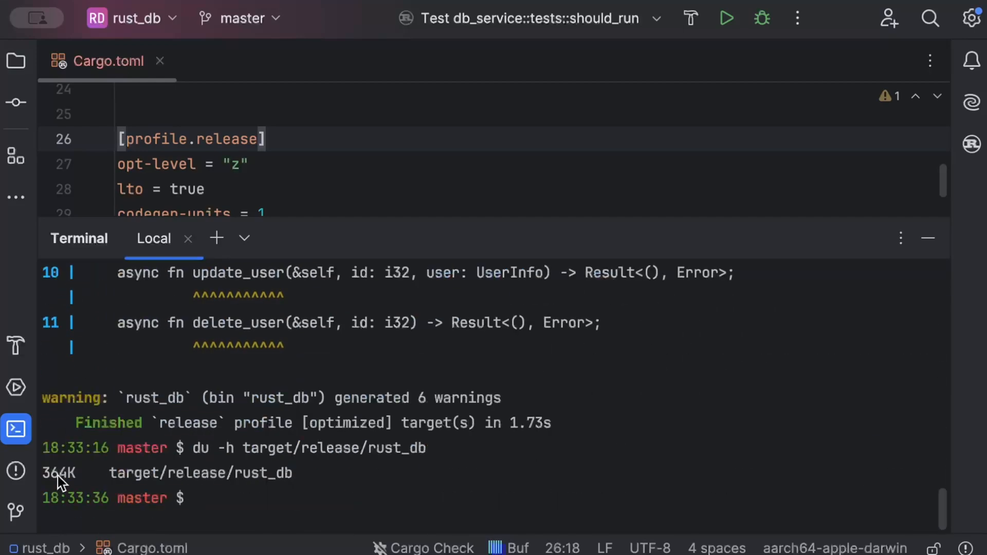
double_click(58, 473)
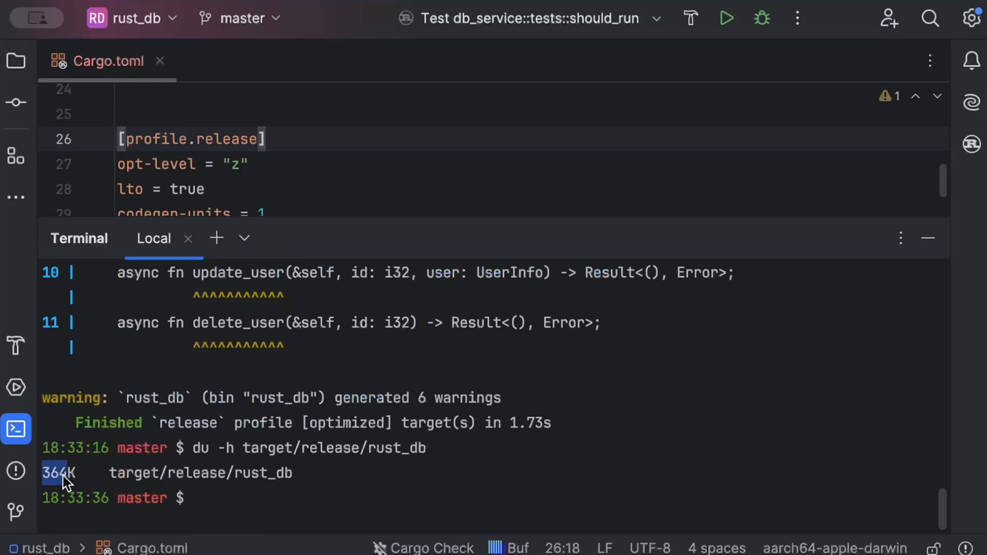
click(201, 497)
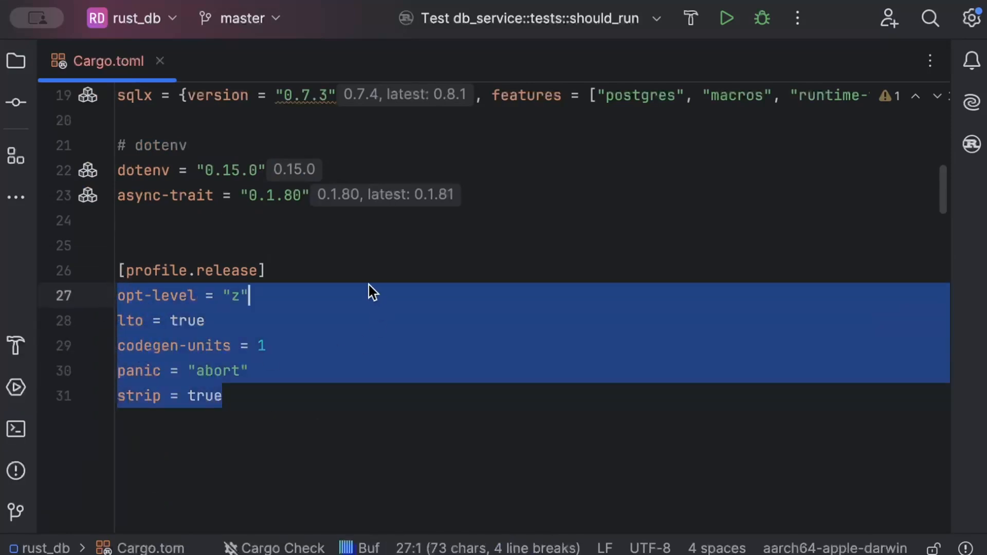
click(244, 327)
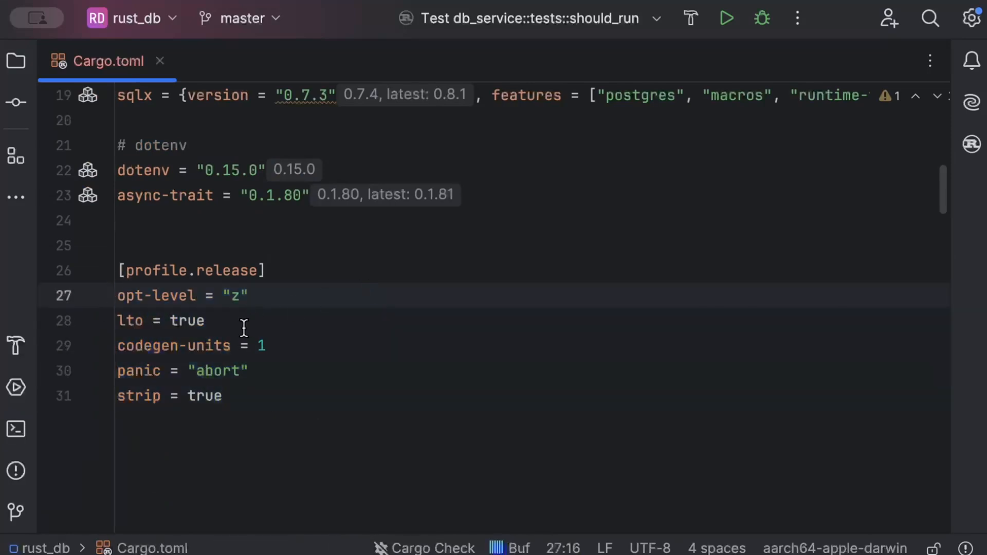